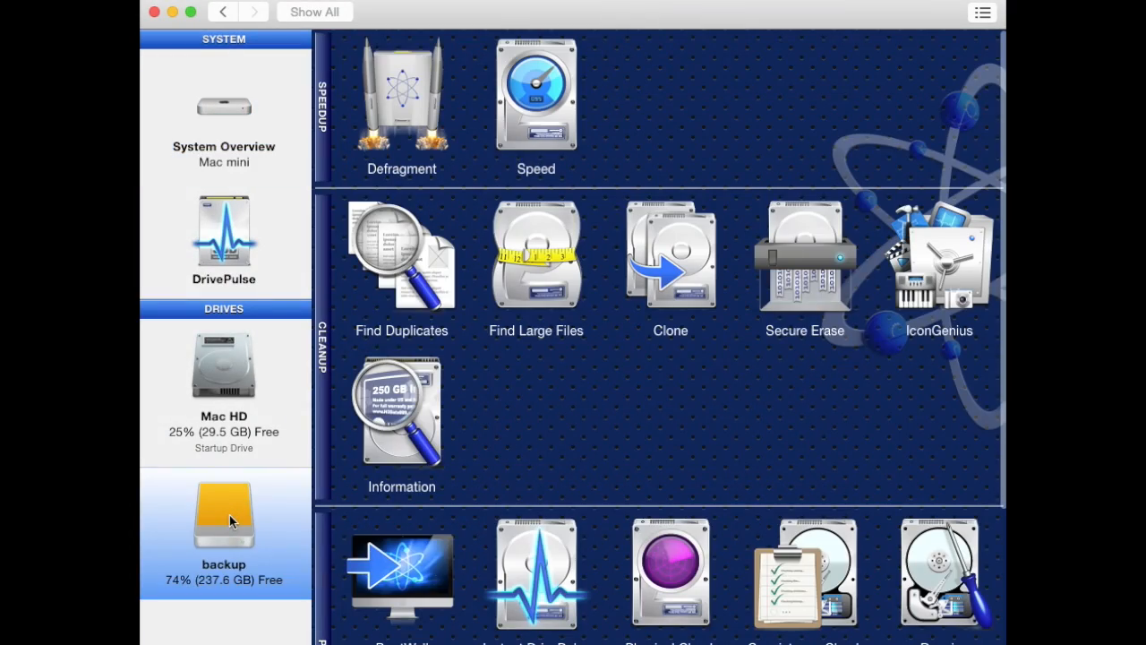
pyautogui.moveTo(428, 108)
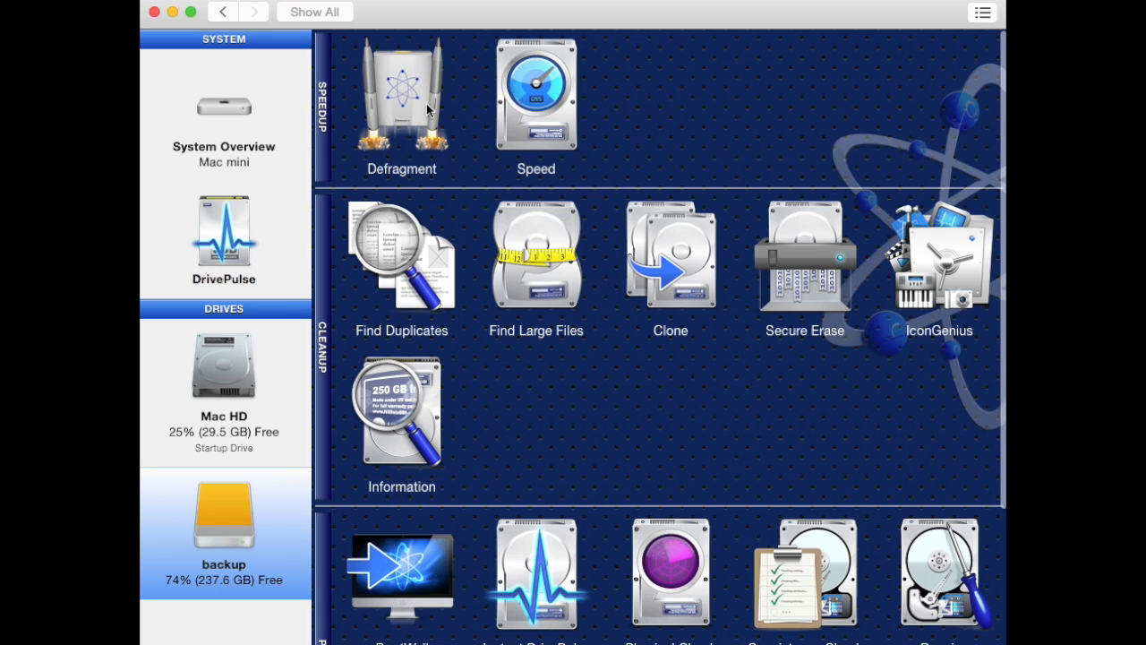
# Launch the Defragment tool from the Speedup section for the selected backup drive
pyautogui.click(401, 94)
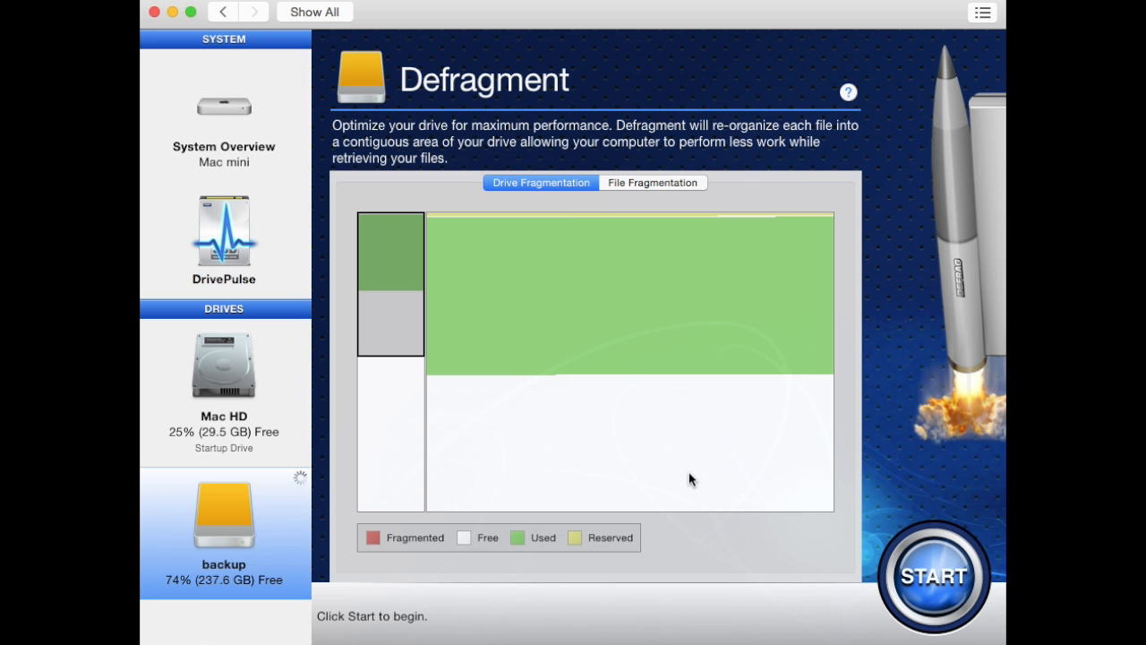
pyautogui.moveTo(934, 604)
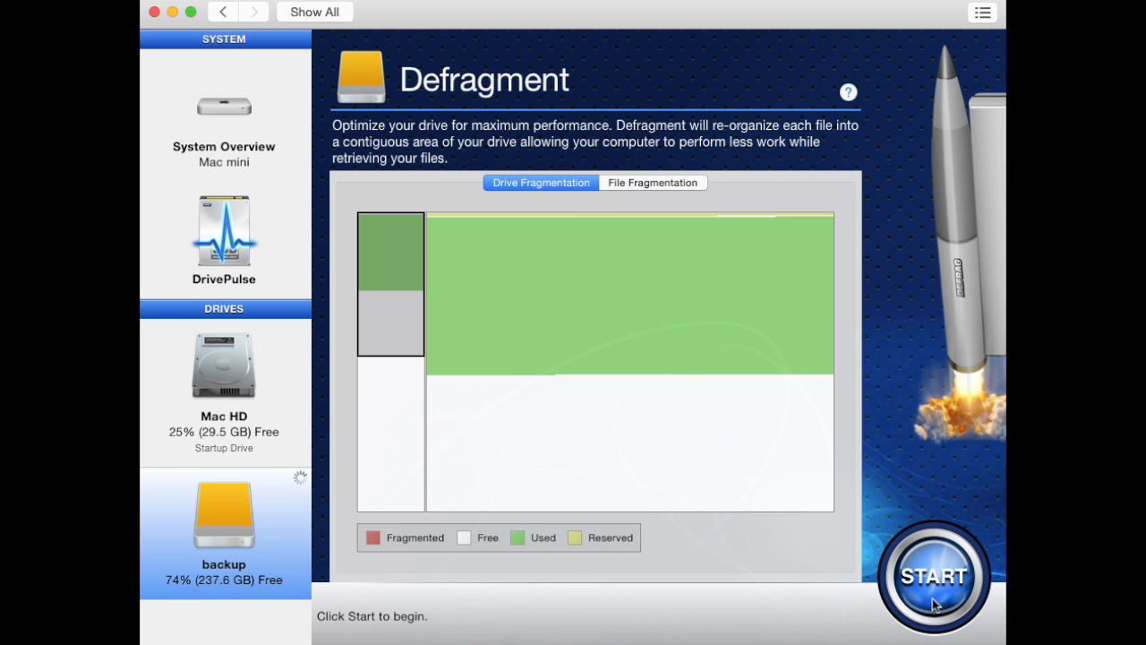
# Start defragmenting the backup drive, bringing up the data-loss warning dialog
pyautogui.click(933, 575)
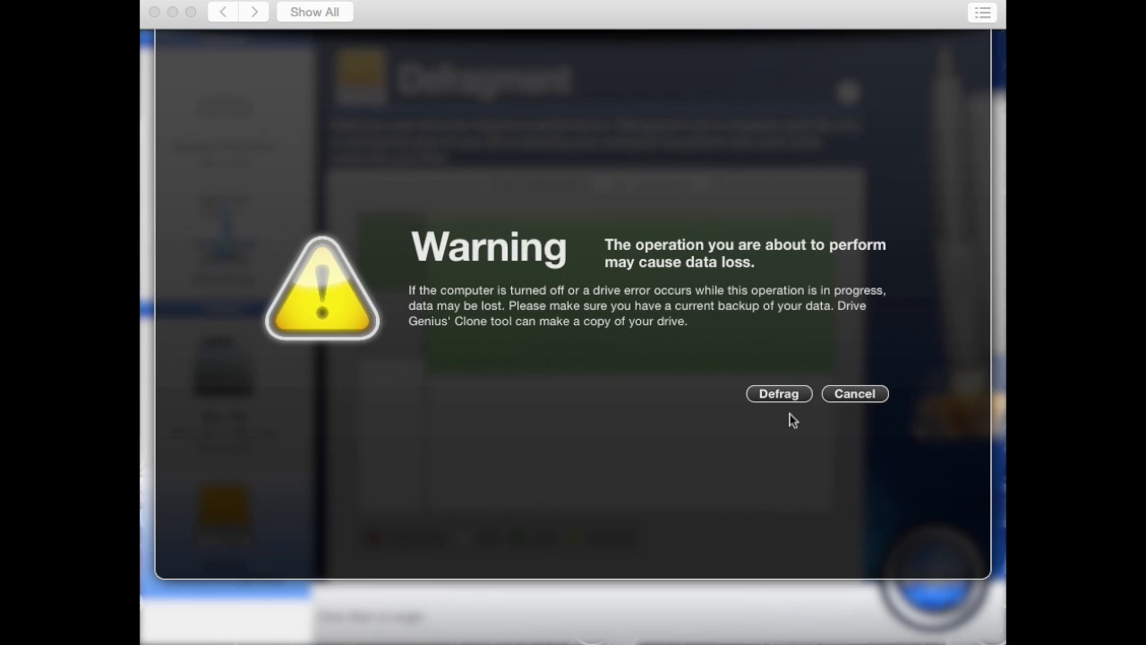